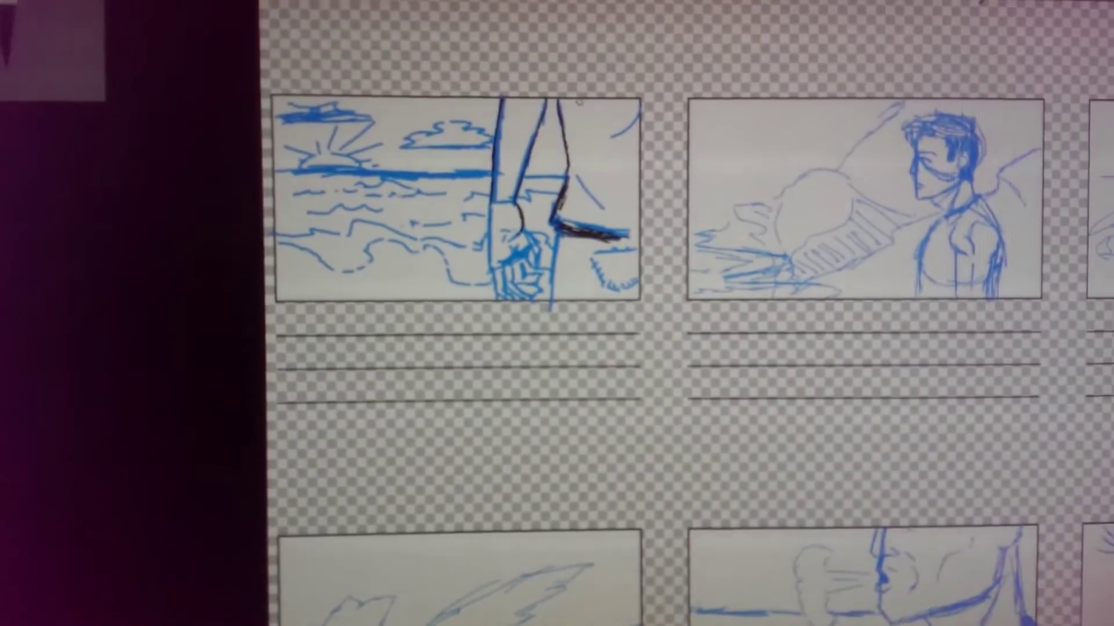
scroll("down", 3)
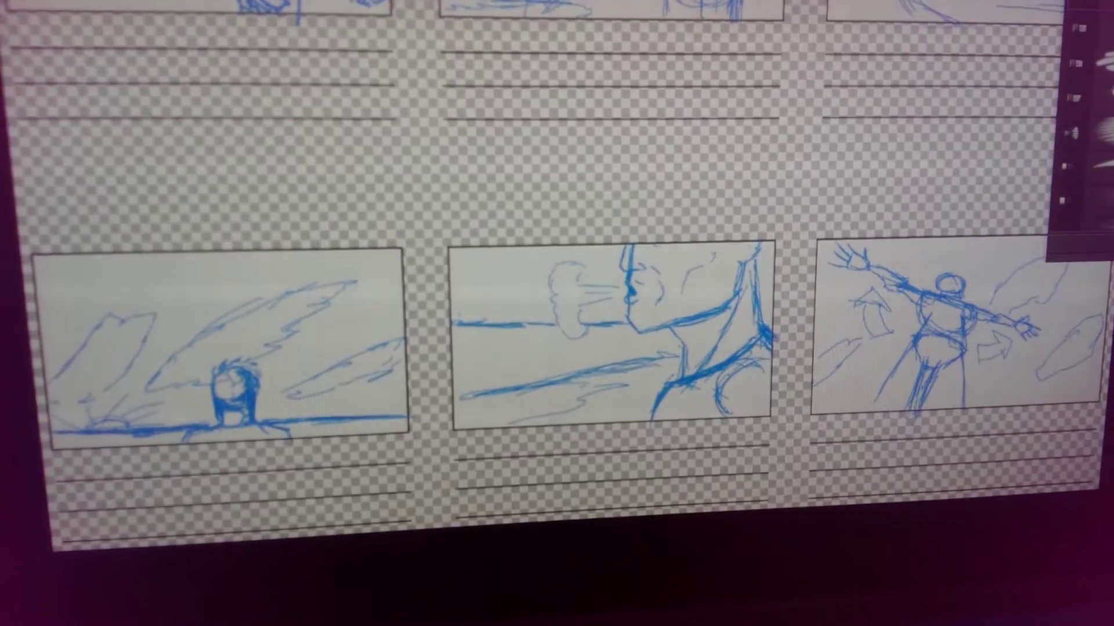